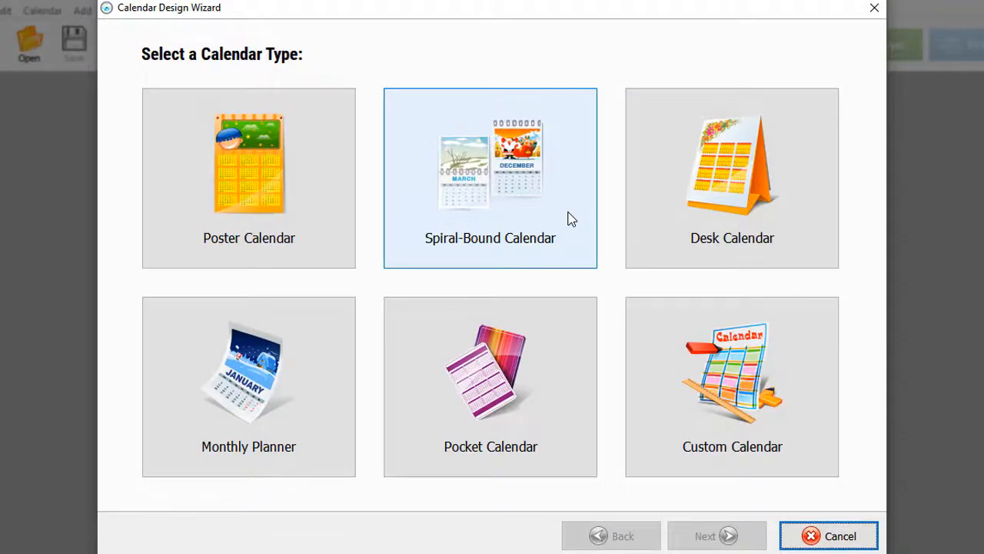
Step: Choose a desk calendar and pick the two-photo template after browsing template filters
click(732, 178)
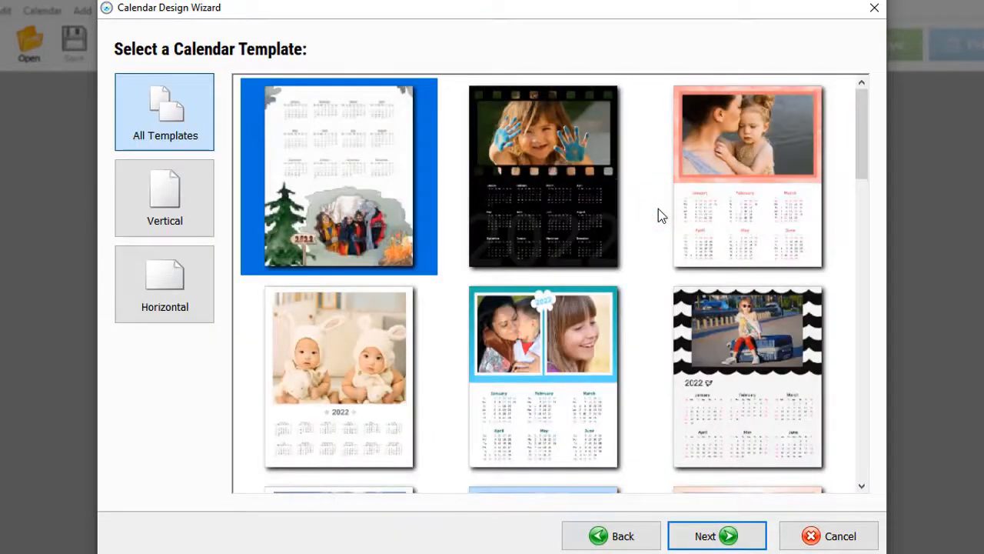
click(165, 199)
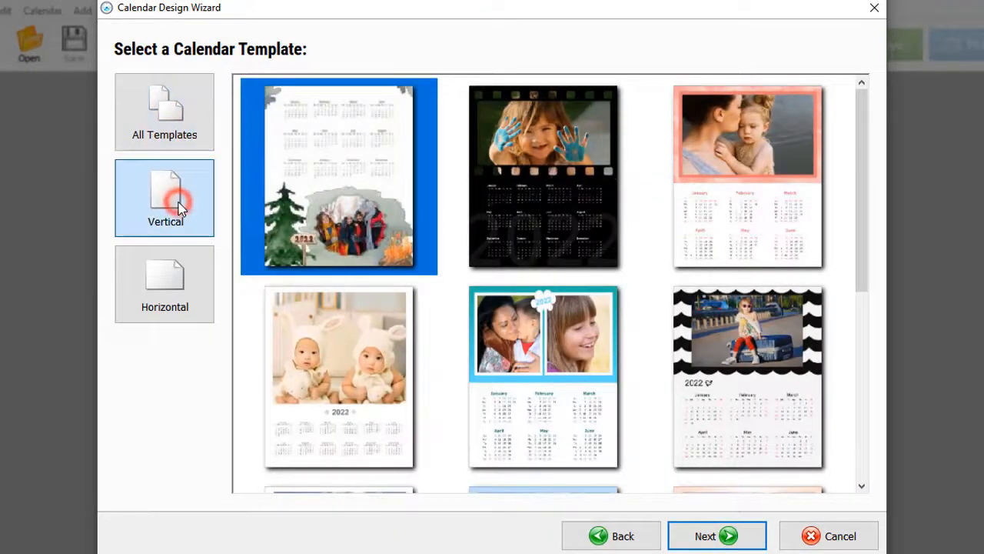
click(164, 284)
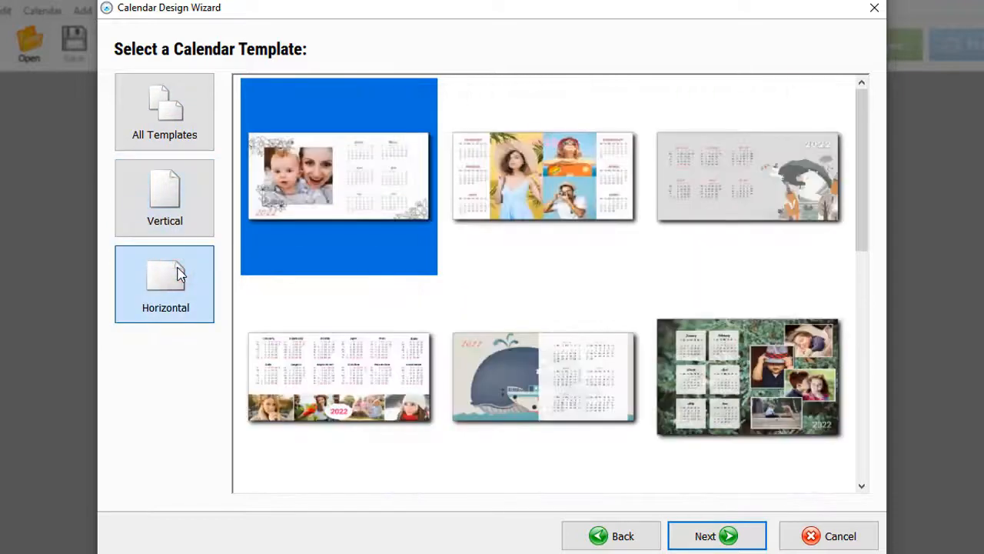
click(164, 112)
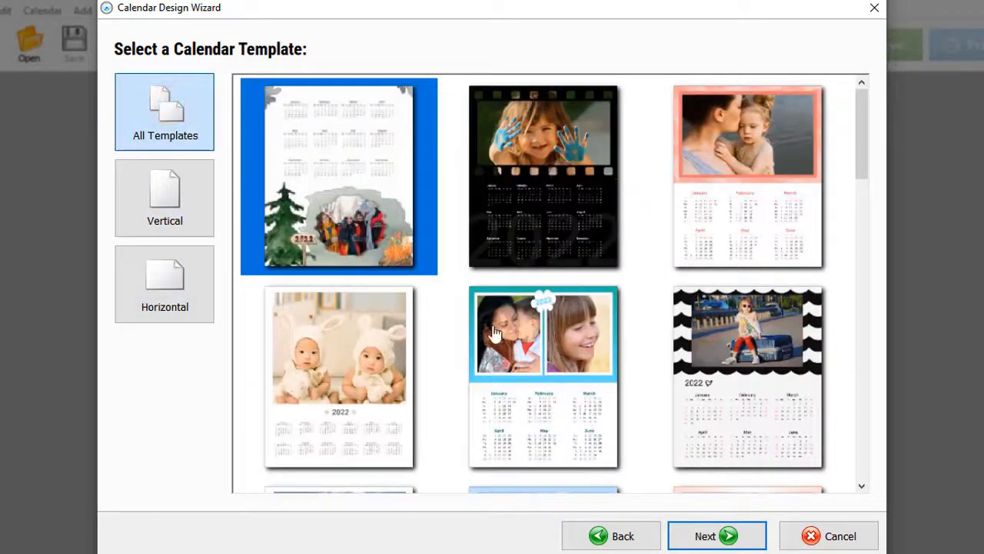
click(543, 331)
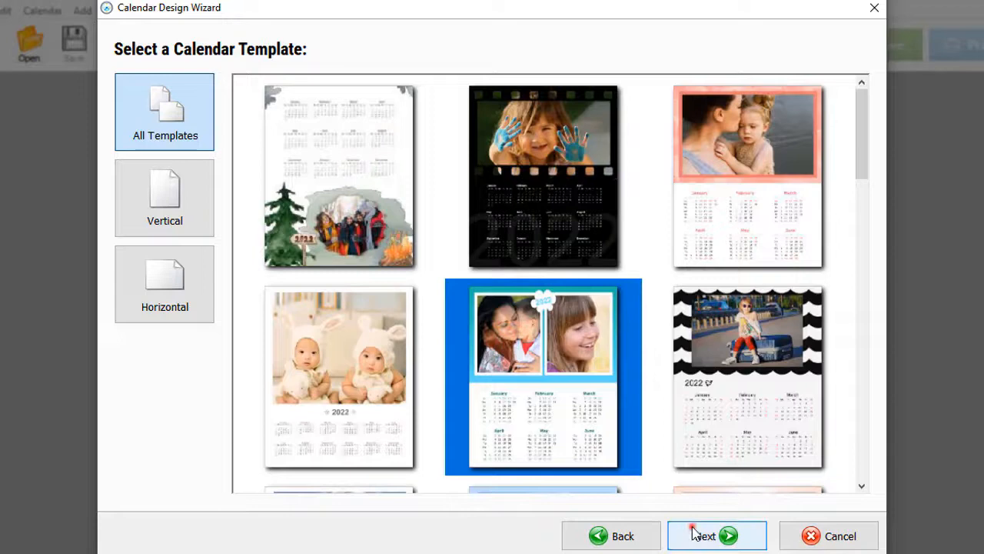
Step: Add family photos 1–3 to the calendar
click(708, 535)
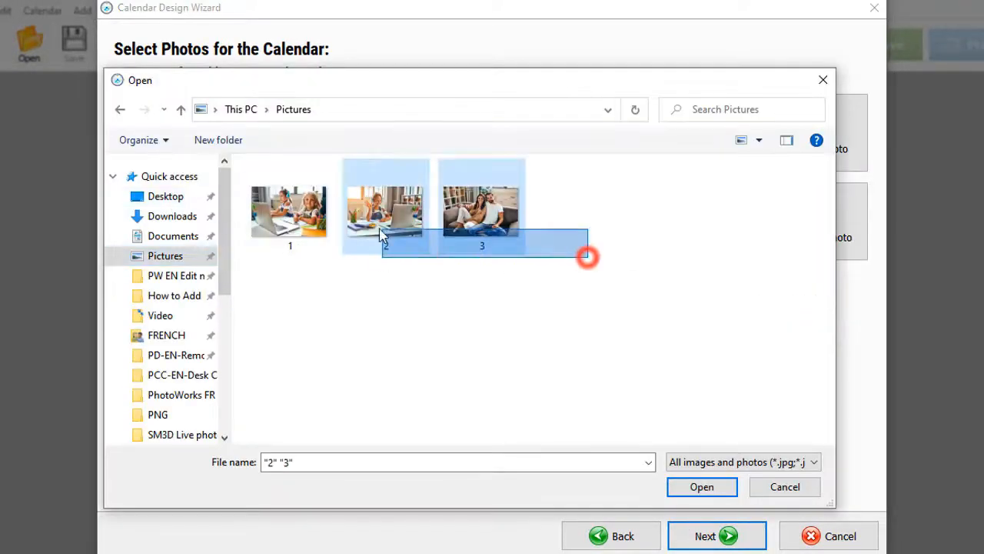
click(289, 205)
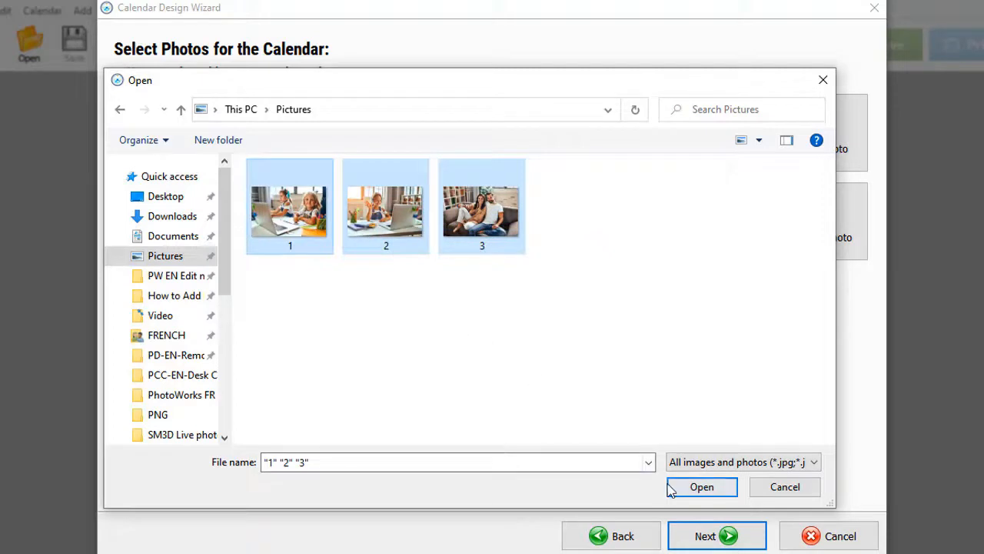
click(701, 487)
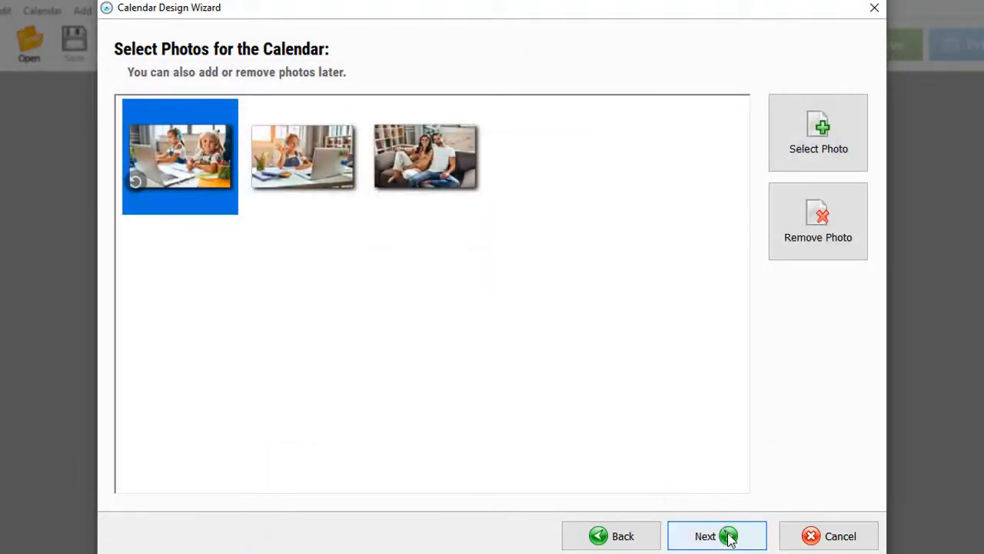
Step: Start the calendar in February 2022 at 8 x 5.5 inches and finish the project
click(715, 536)
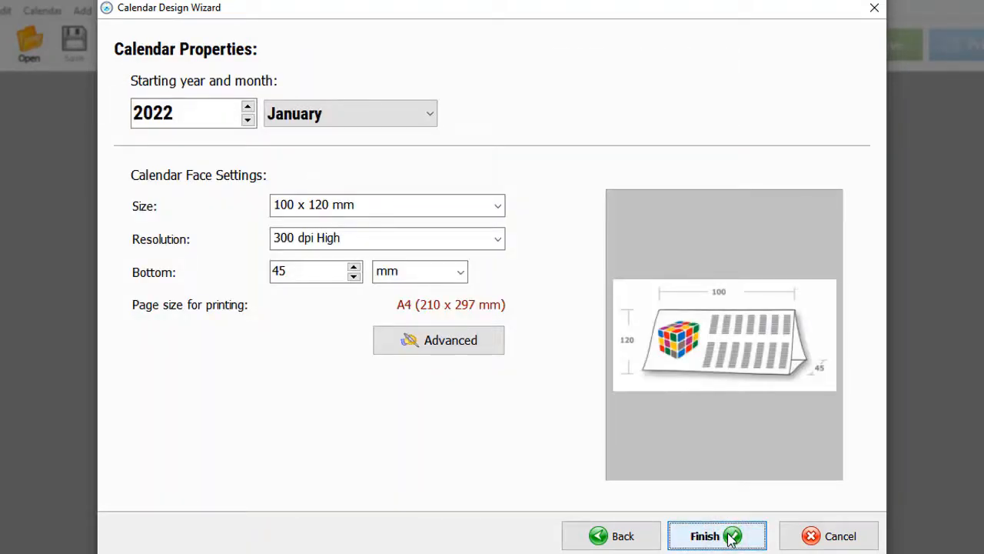
click(248, 106)
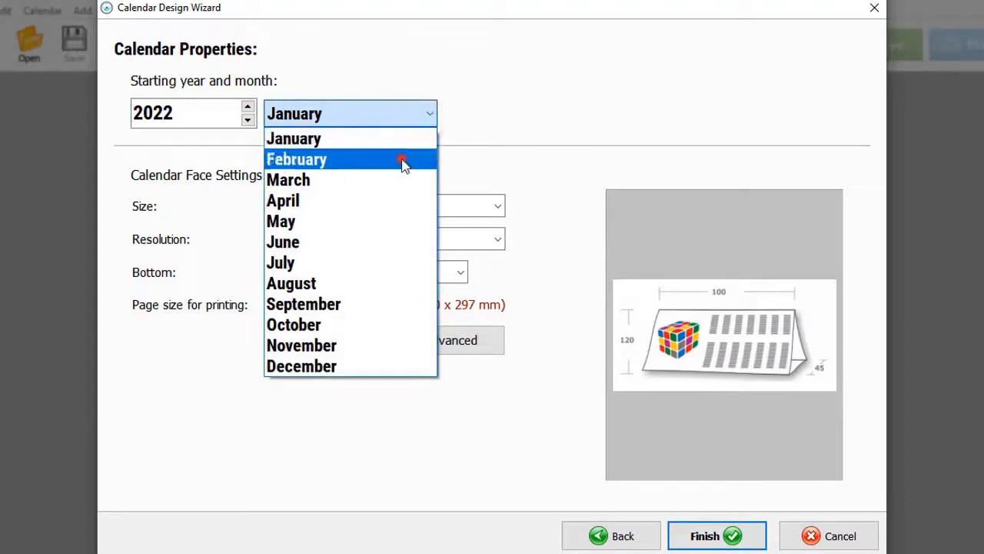
click(493, 205)
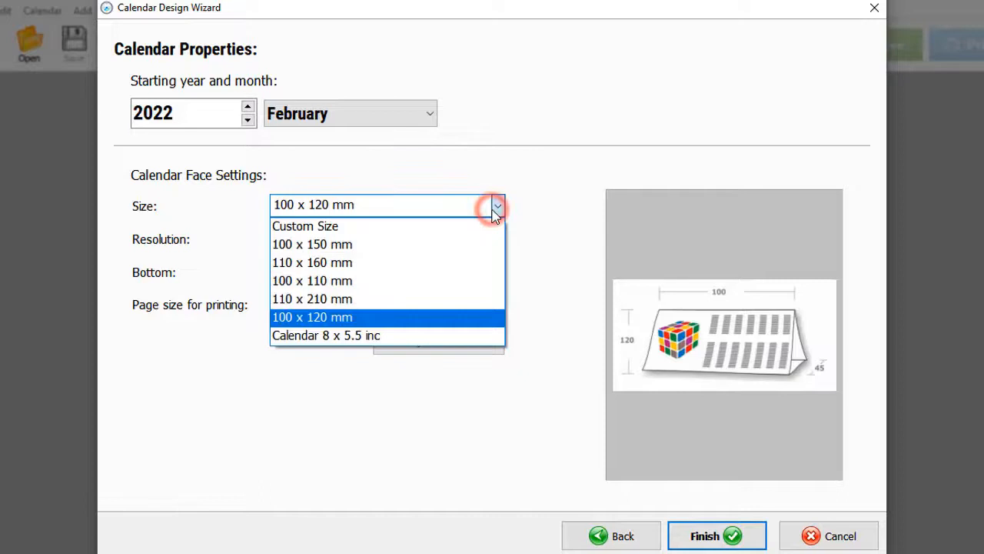
mouse_move(368, 262)
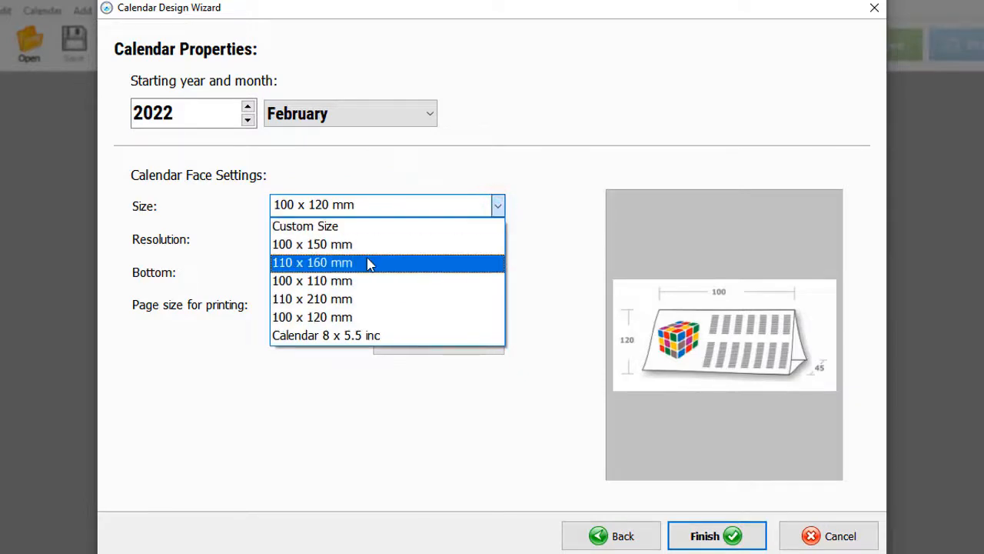
click(326, 335)
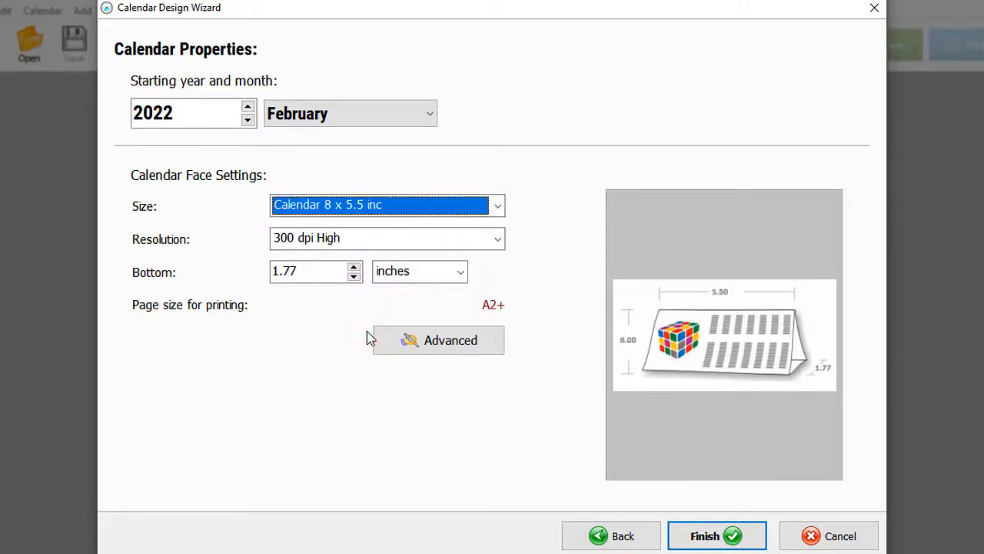
click(438, 340)
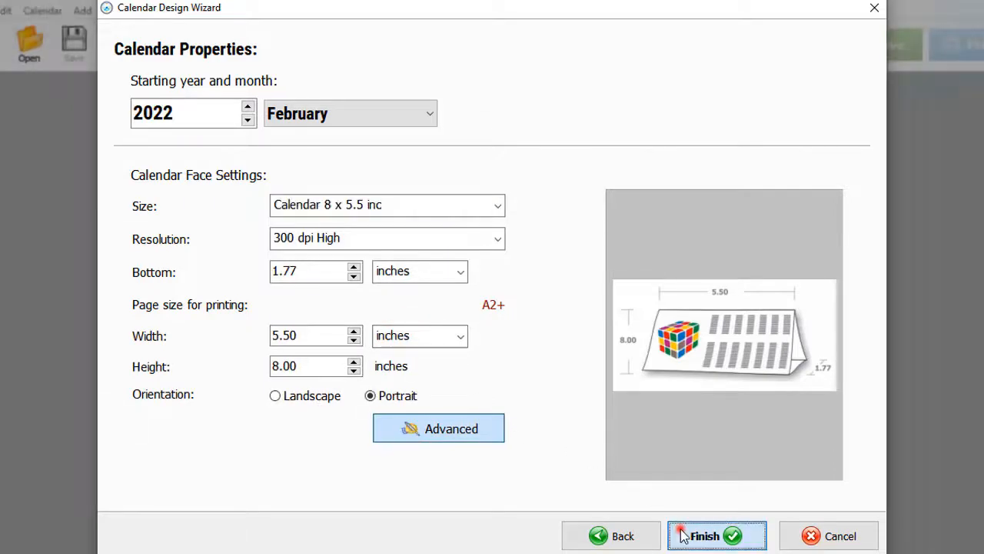
click(708, 535)
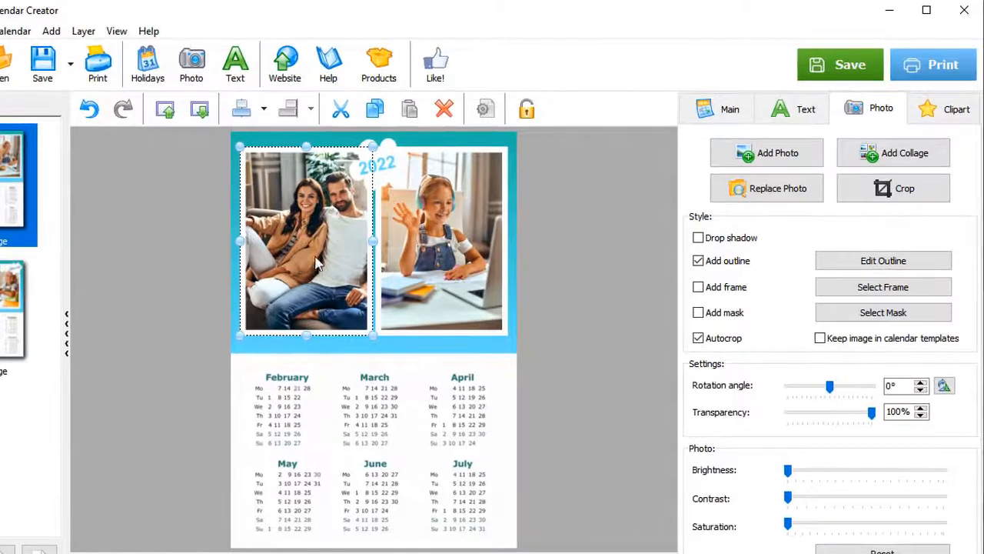
Step: Swap the first page's left couple photo for the girl-at-laptop picture (image 1)
click(766, 187)
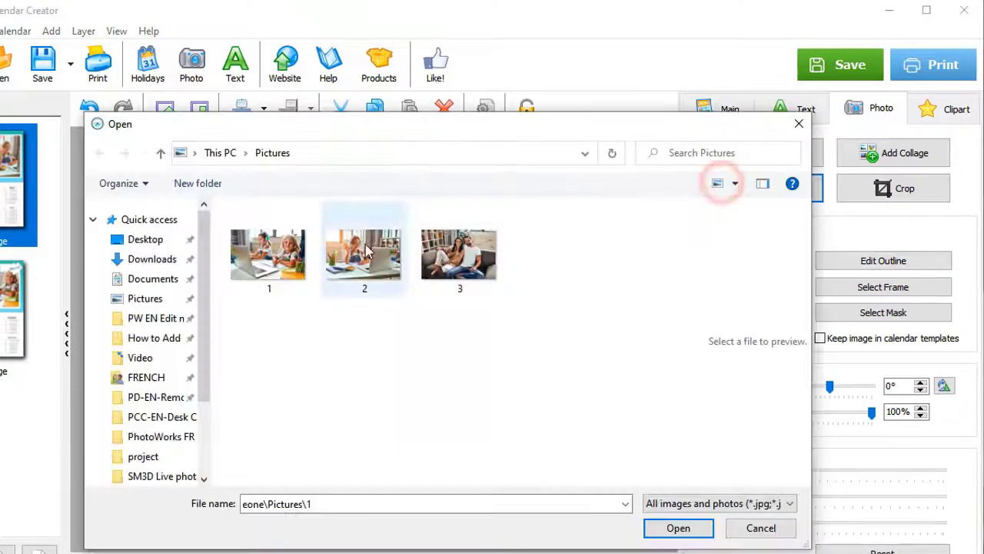
click(678, 527)
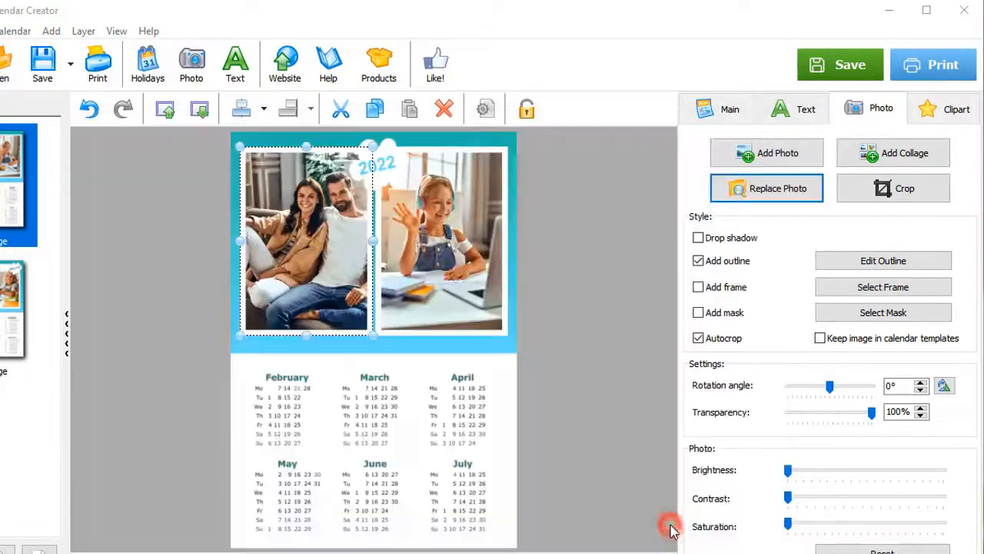
click(767, 187)
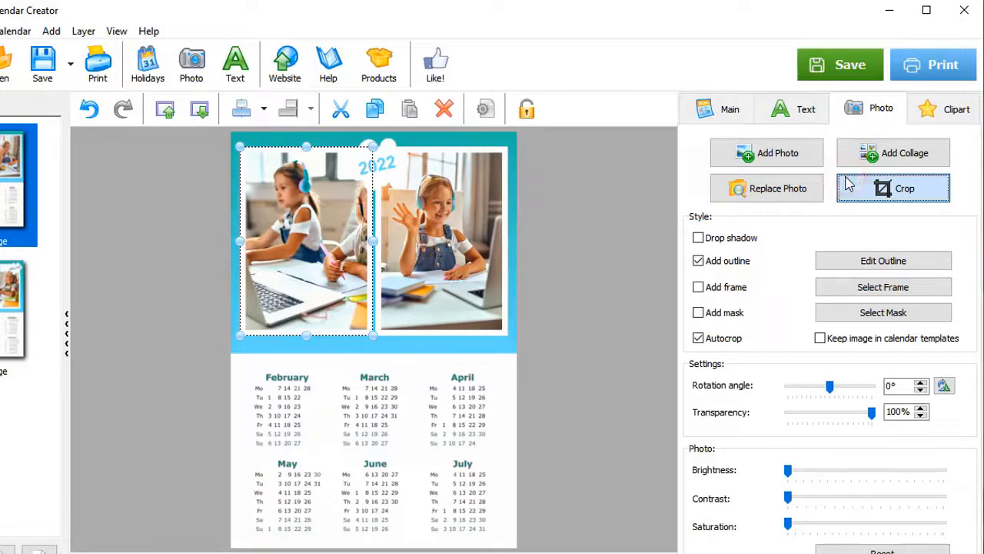
Step: Crop the left photo onto the girl facing the camera and place the couple photo on page two
click(906, 188)
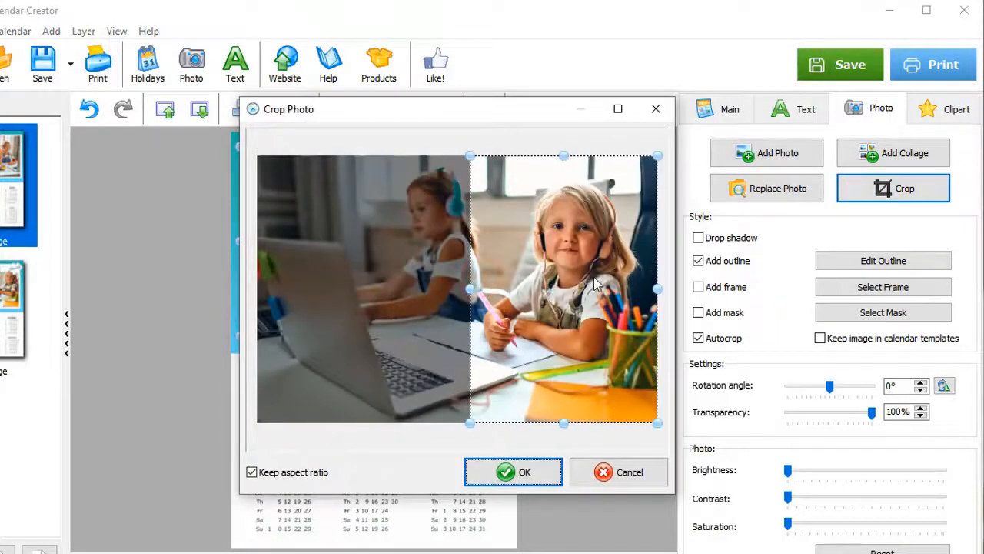
click(526, 472)
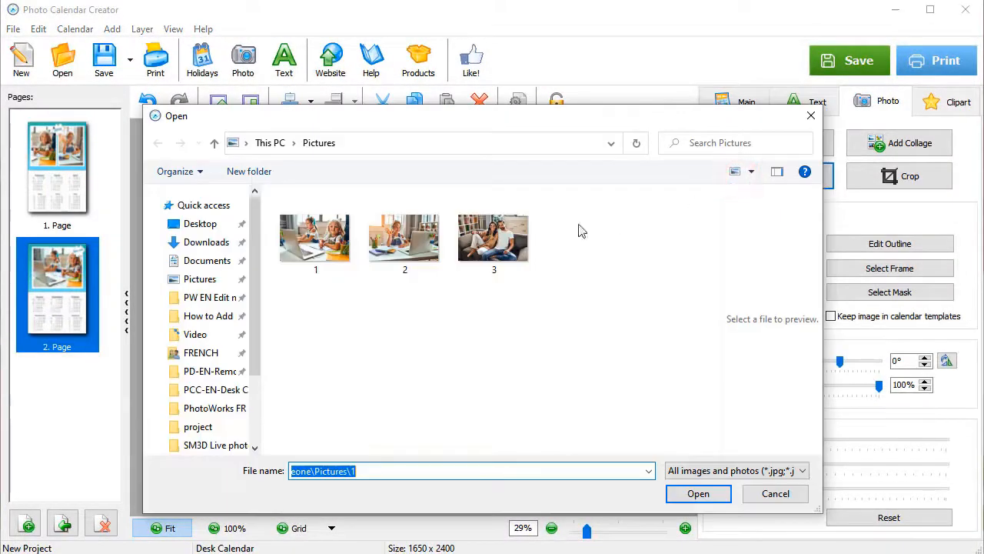
click(698, 494)
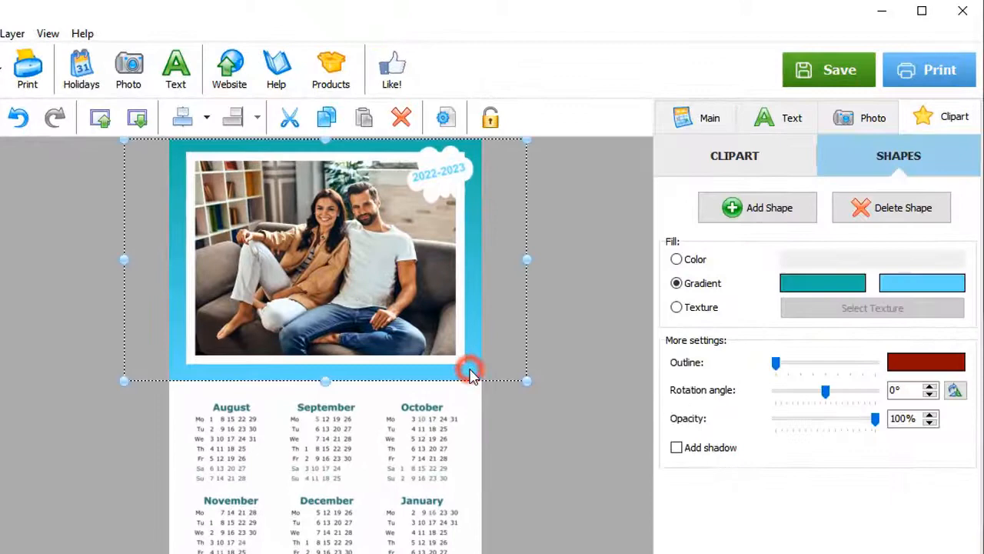
Step: Fill page two's background band with hex 324759 navy, saved as a custom colour
click(676, 259)
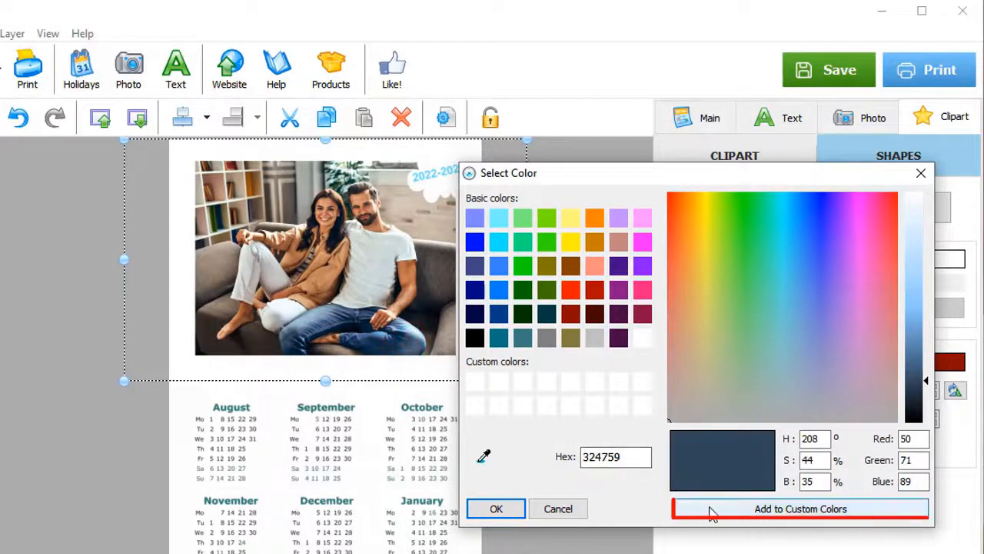
click(802, 508)
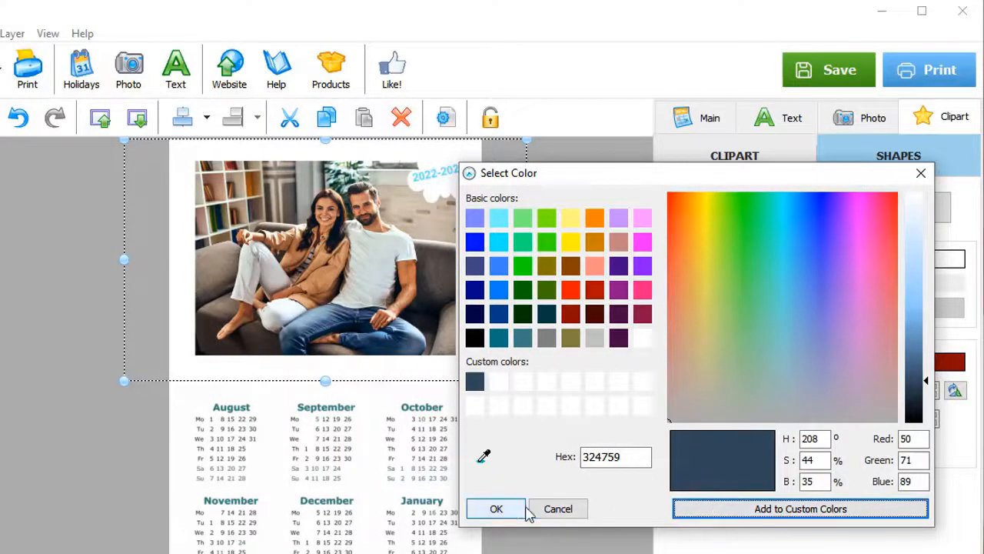
click(496, 508)
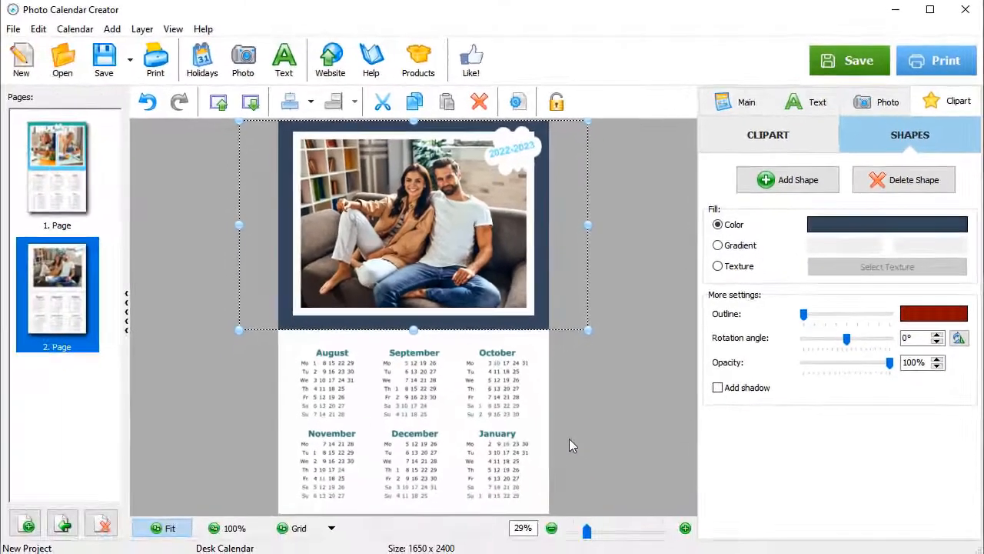
click(57, 166)
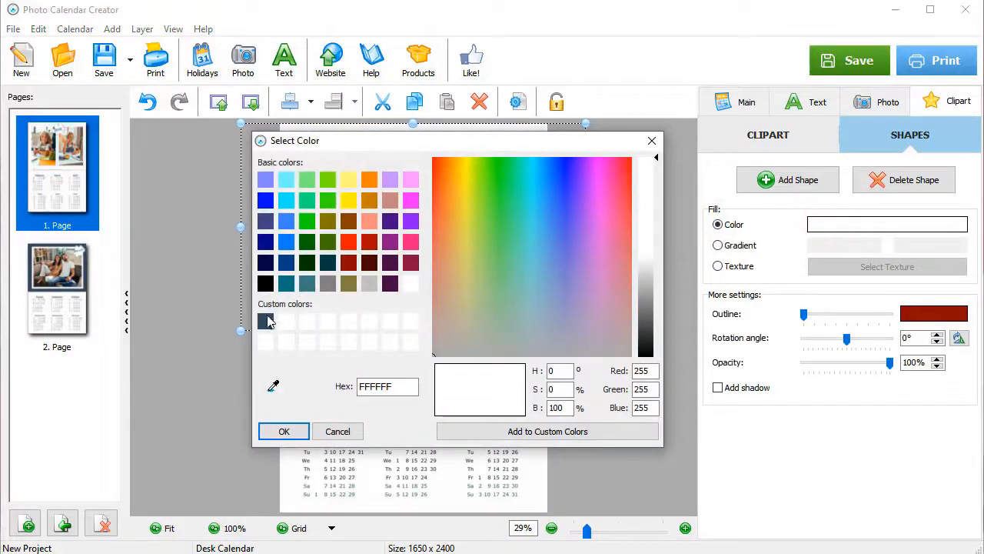
Step: Apply the saved custom navy to page one's background band and 2022 year text
click(283, 430)
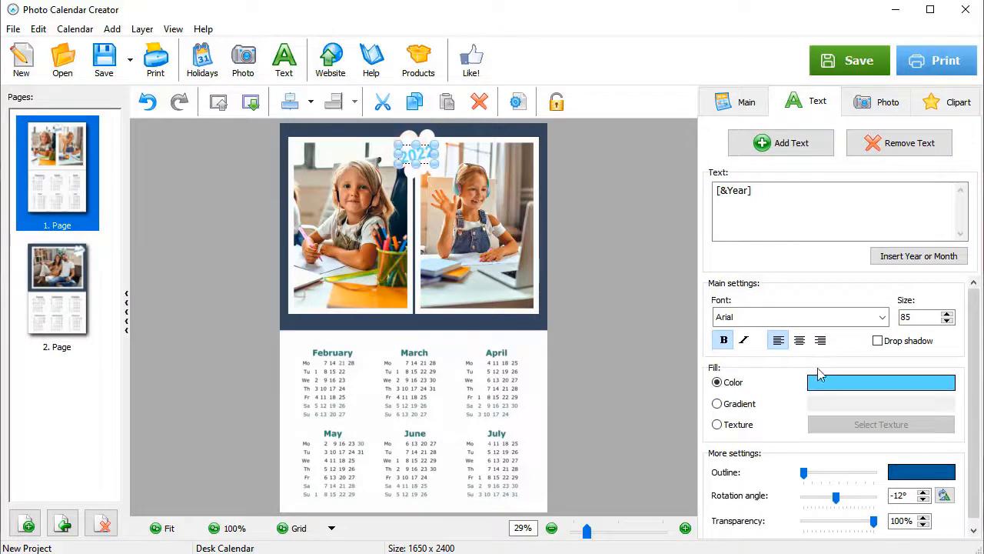
click(881, 382)
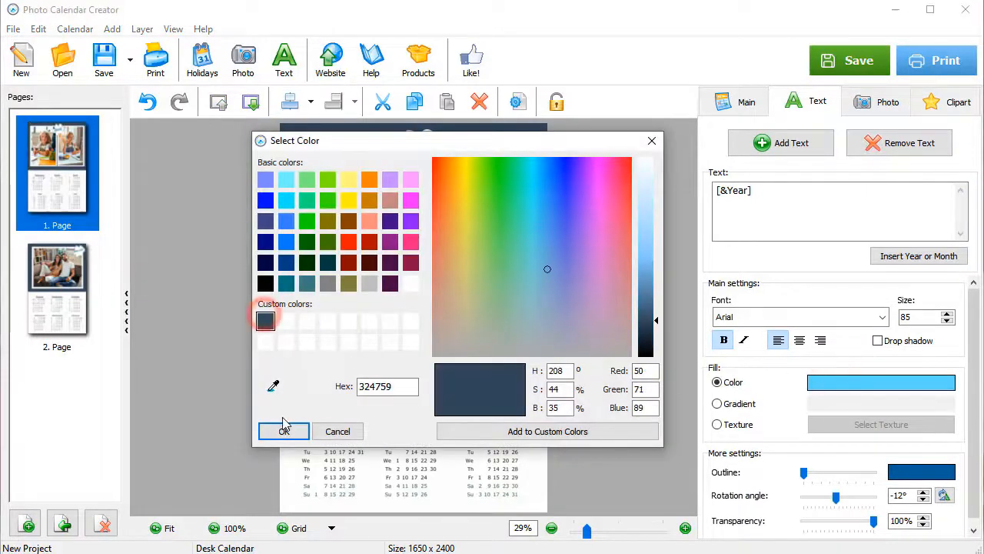
click(283, 430)
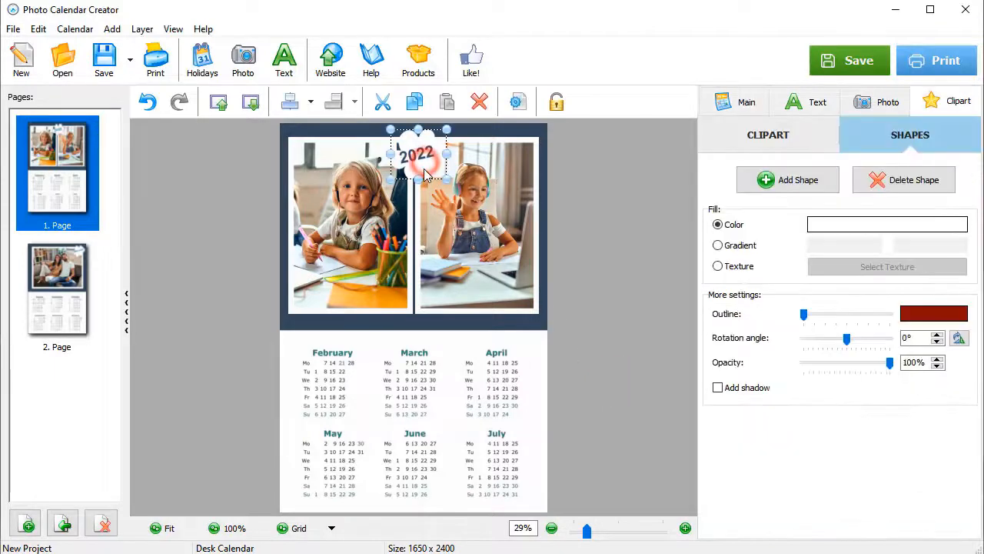
mouse_move(922, 313)
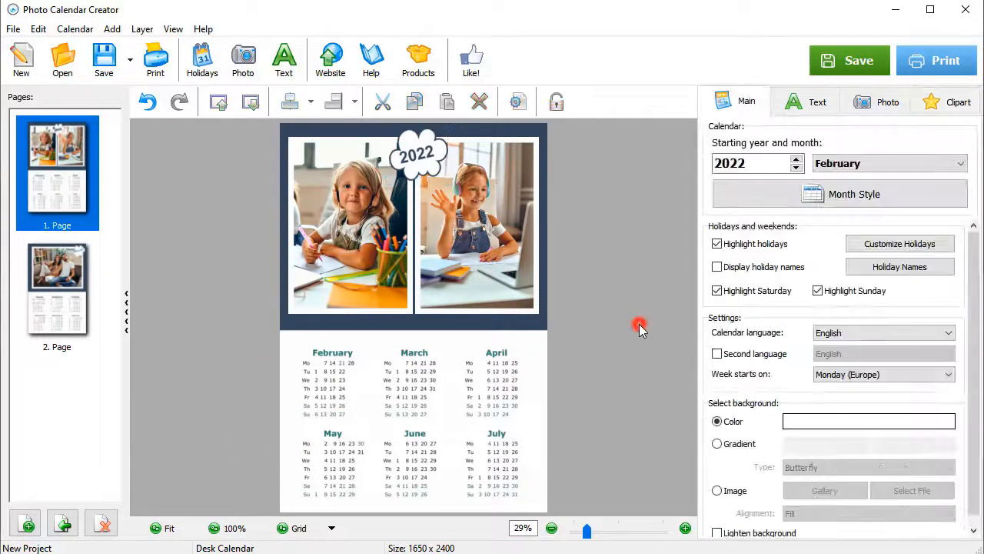
Step: Zoom in on the calendar page and bring up Month Style
click(57, 288)
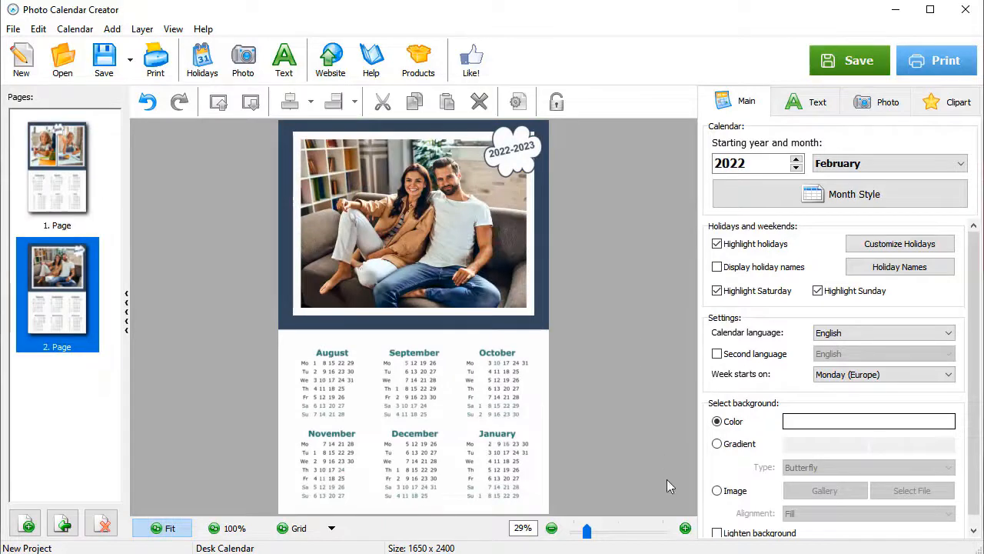
click(682, 526)
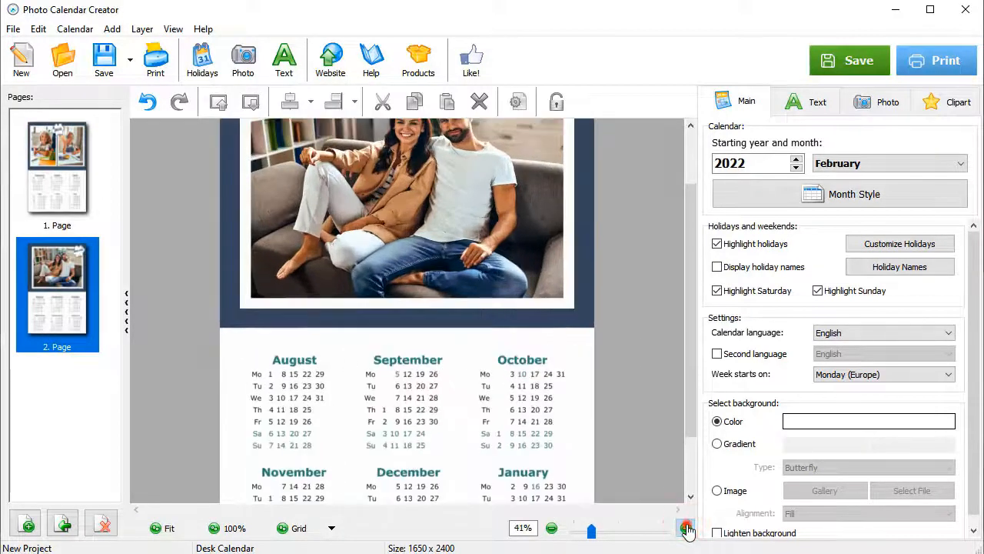
click(682, 527)
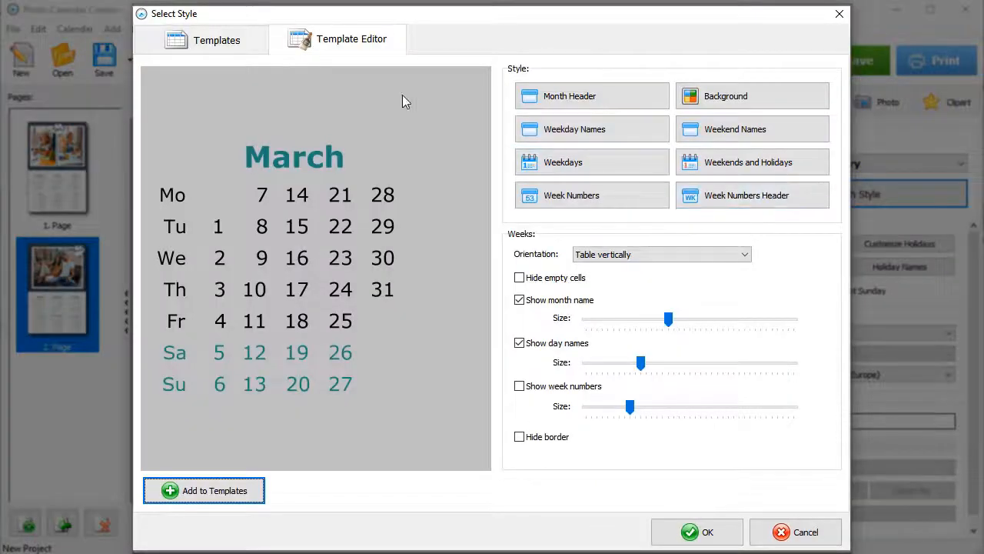
Step: Apply the March 2022 grid template with red month title and customize its Month Header
click(216, 39)
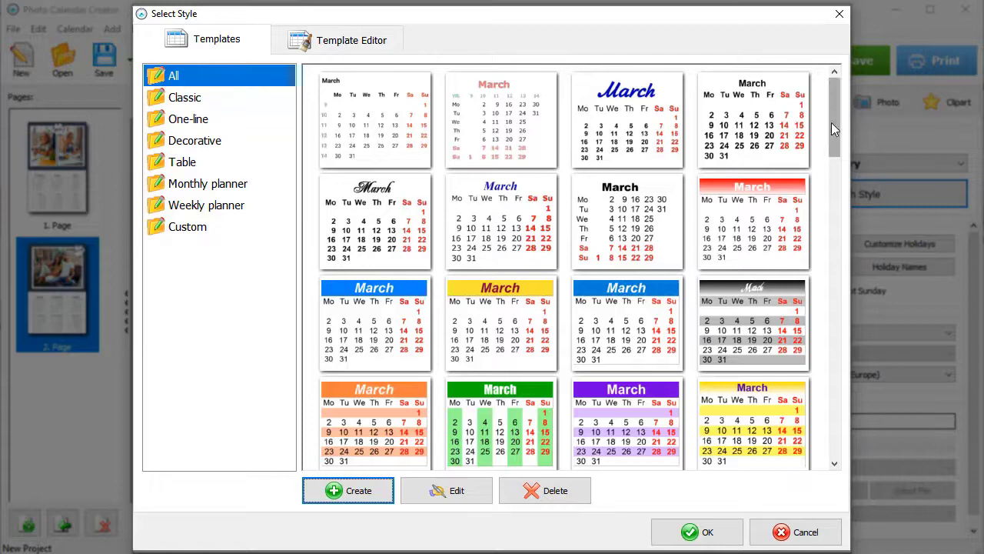
scroll(down, 3)
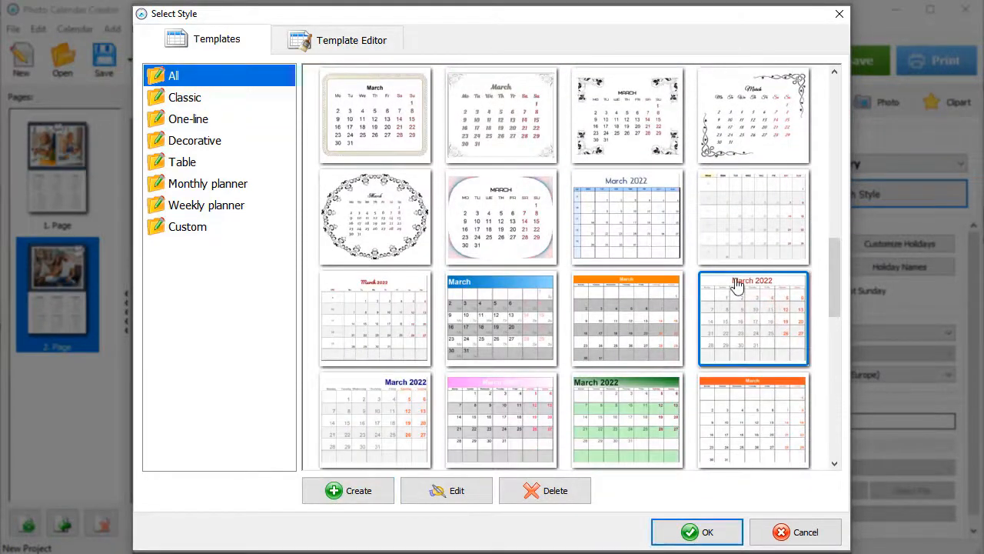
click(351, 39)
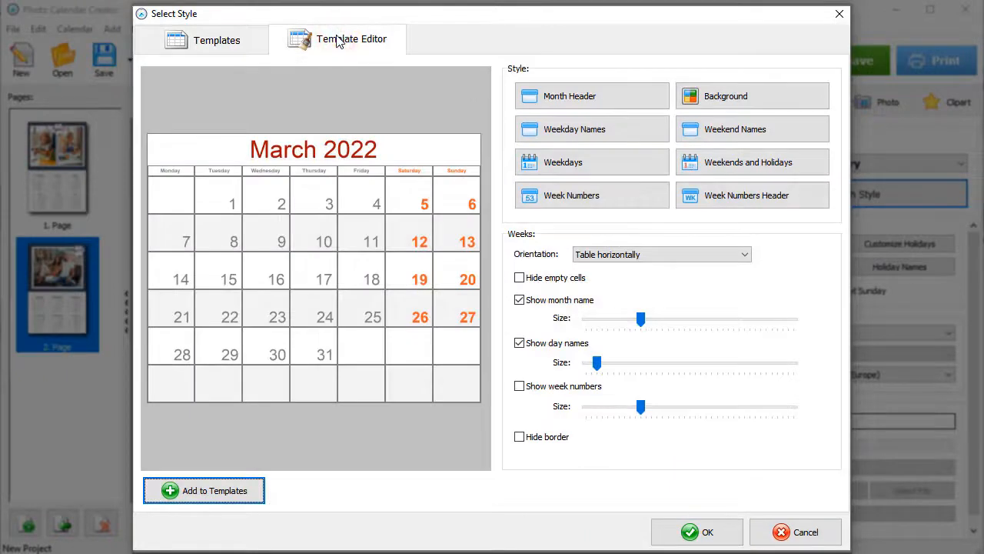
click(567, 96)
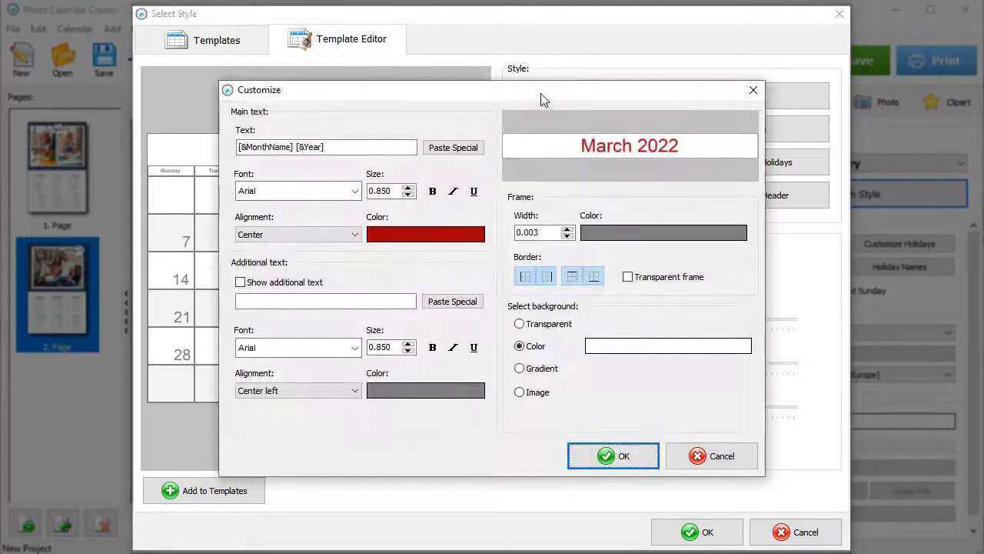
click(353, 190)
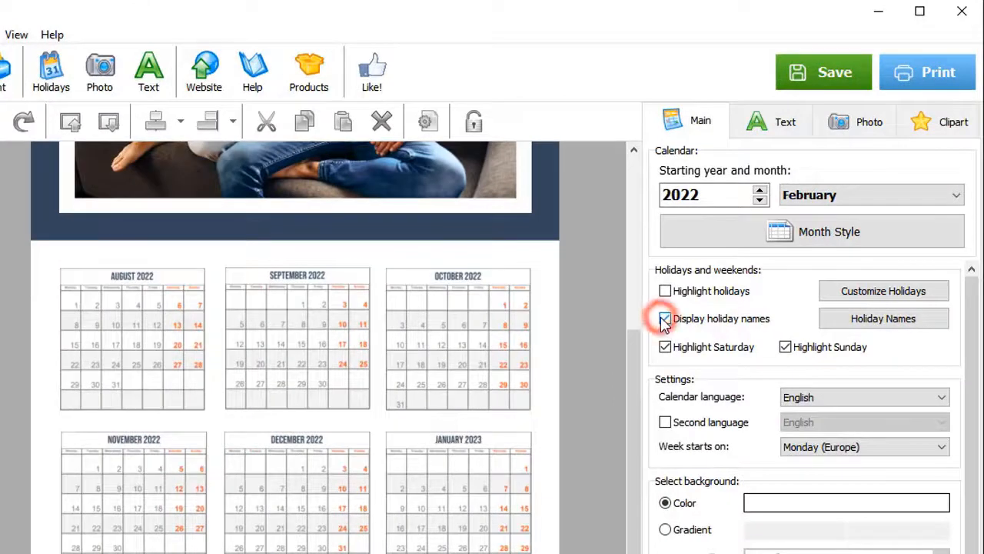
Step: Turn on Display holiday names and open Customize Holidays
click(664, 318)
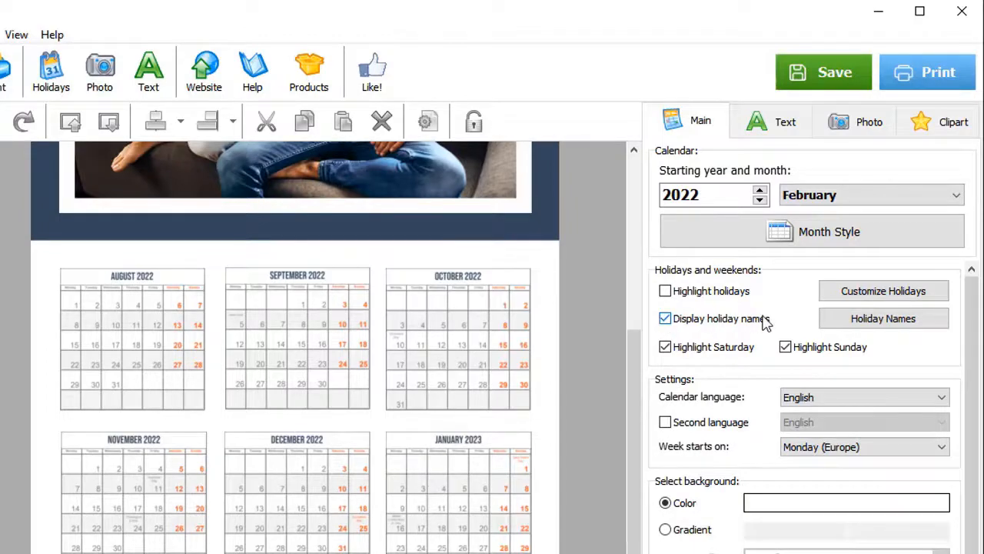
click(883, 290)
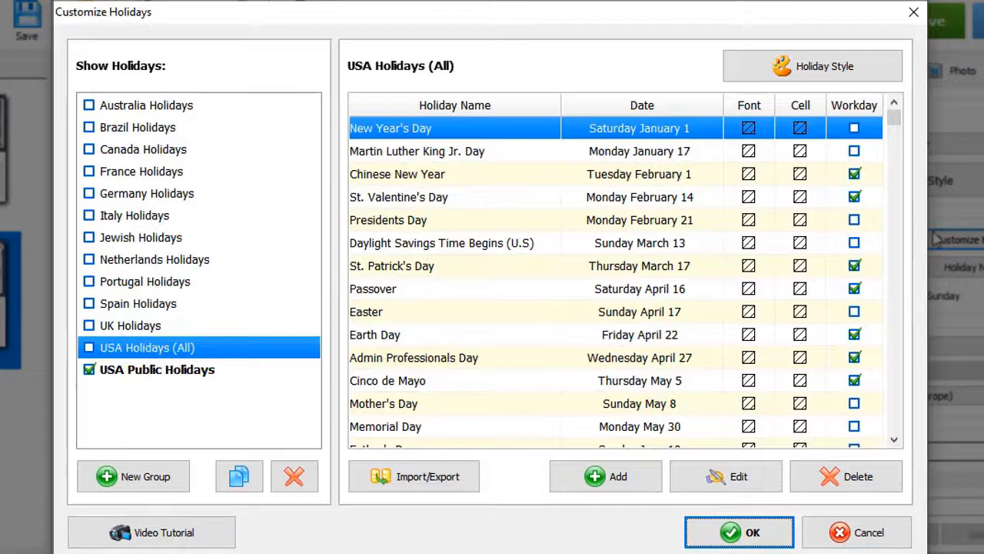
mouse_move(201, 459)
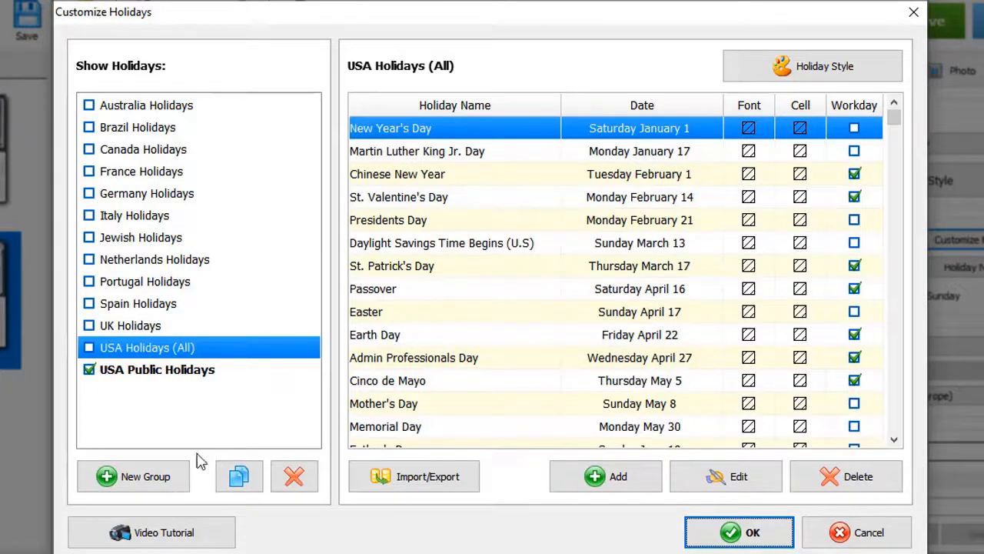
Step: Create a holiday group named 'Family Holidays' and view the Add event options
click(134, 477)
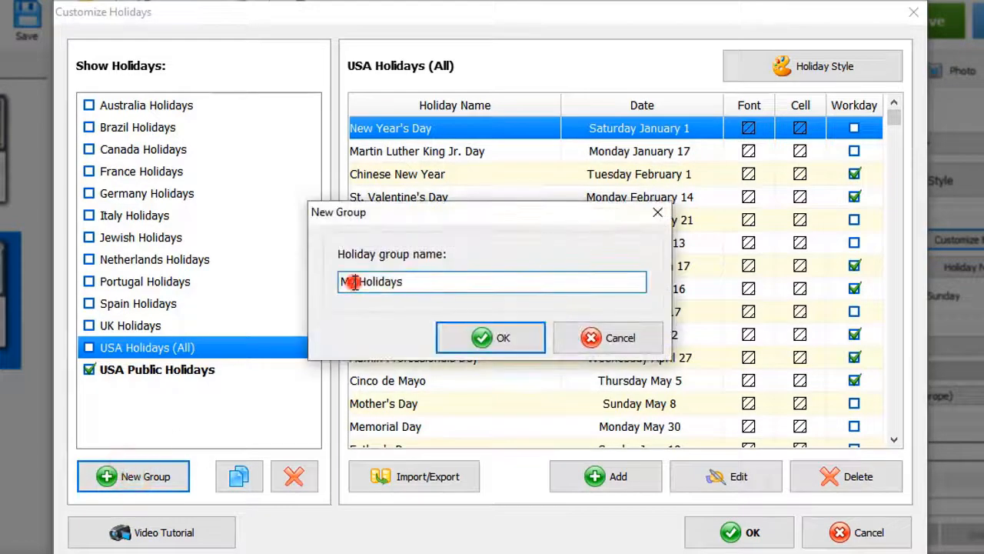
text(Family Holidays)
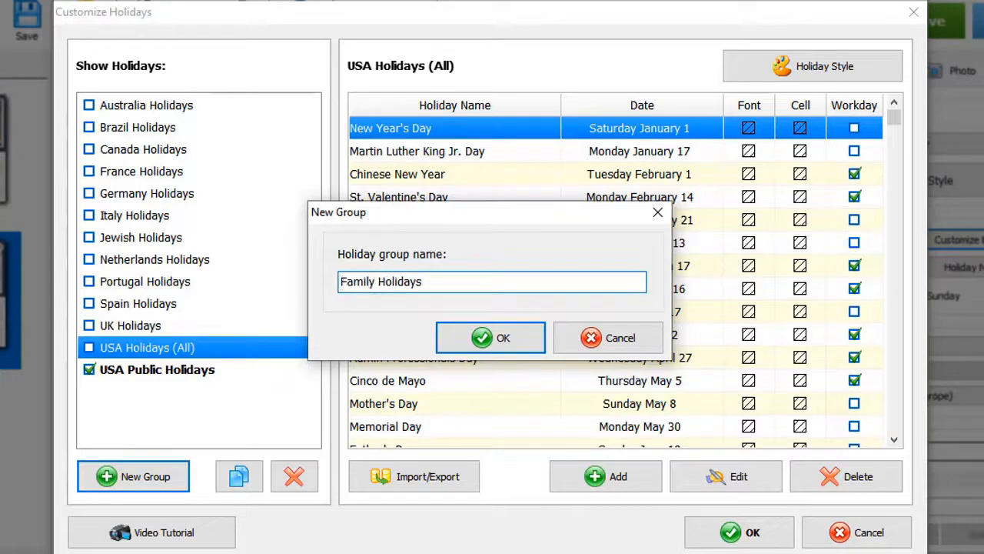
click(489, 338)
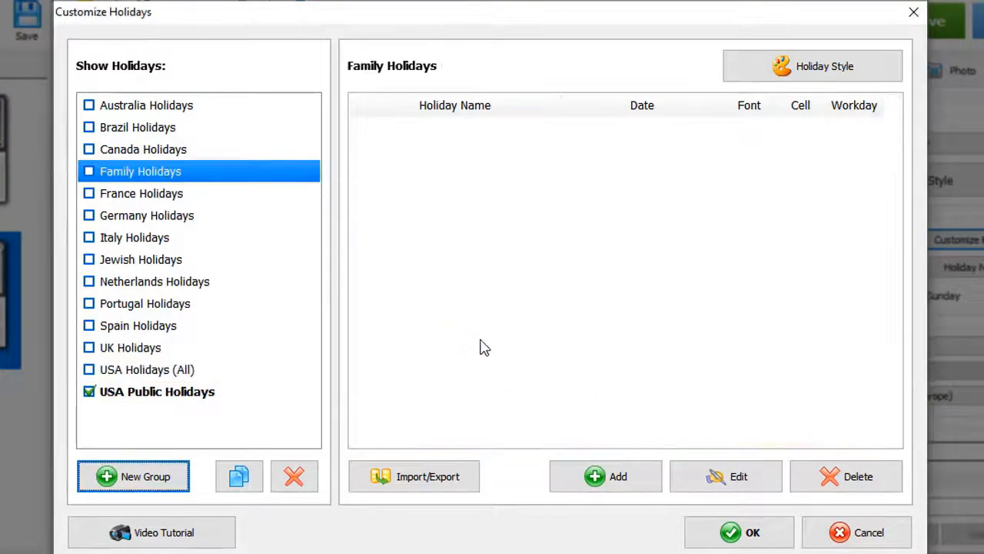
click(605, 476)
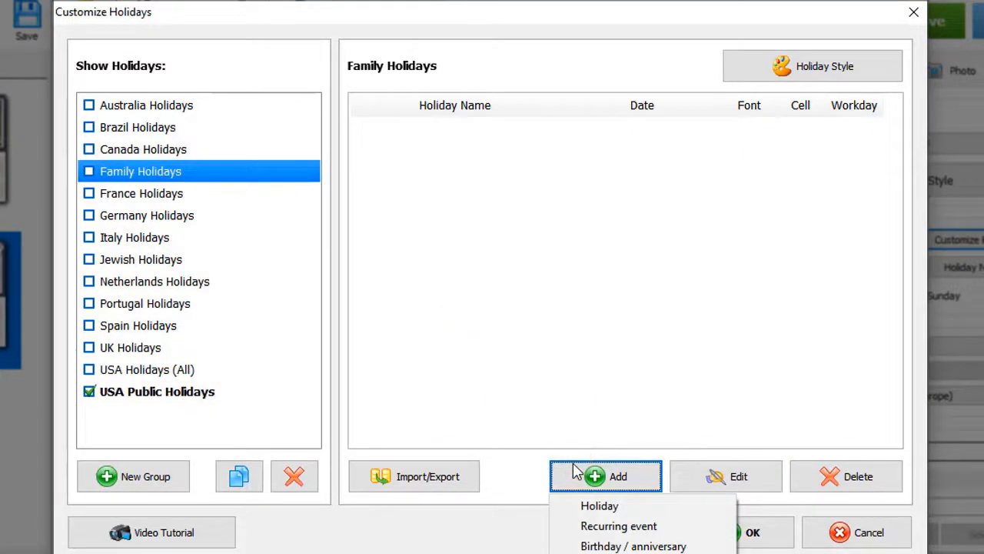
mouse_move(629, 545)
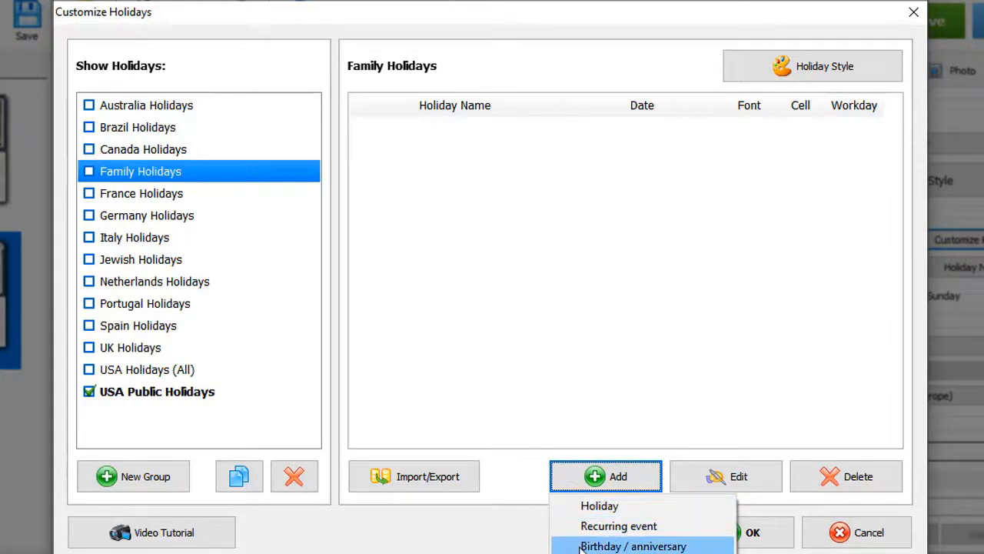
Step: Add a birthday event on the 10th with pink date text and the girl's portrait photo
click(638, 545)
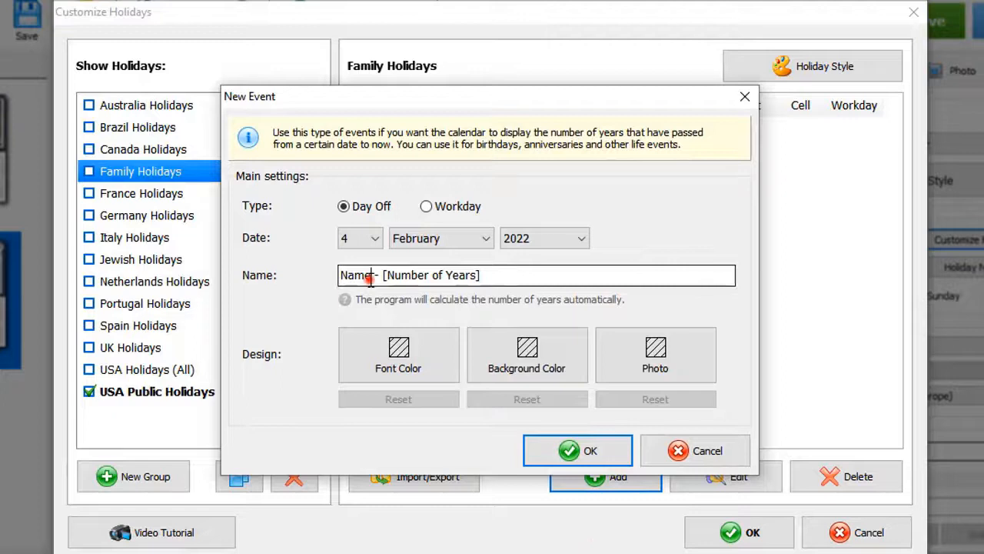
click(378, 238)
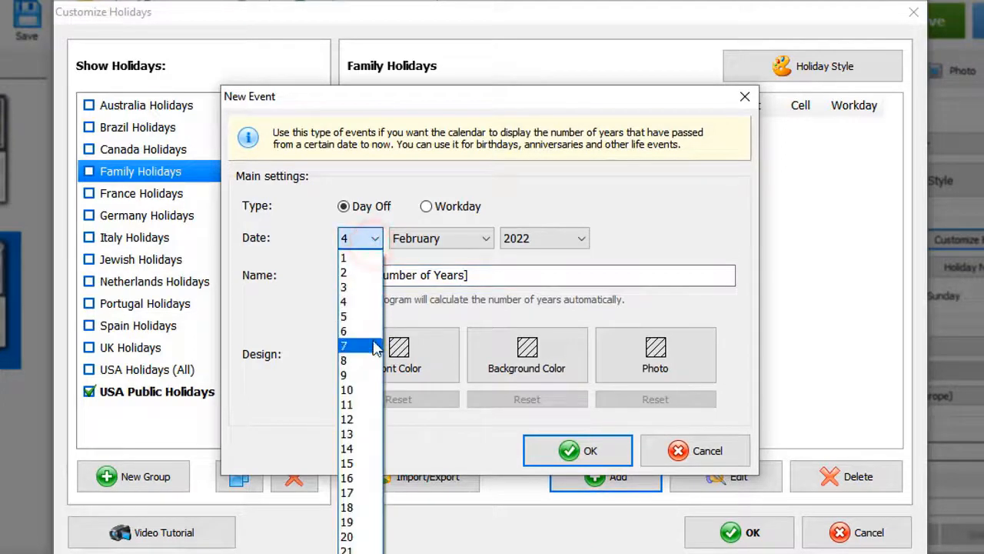
click(575, 238)
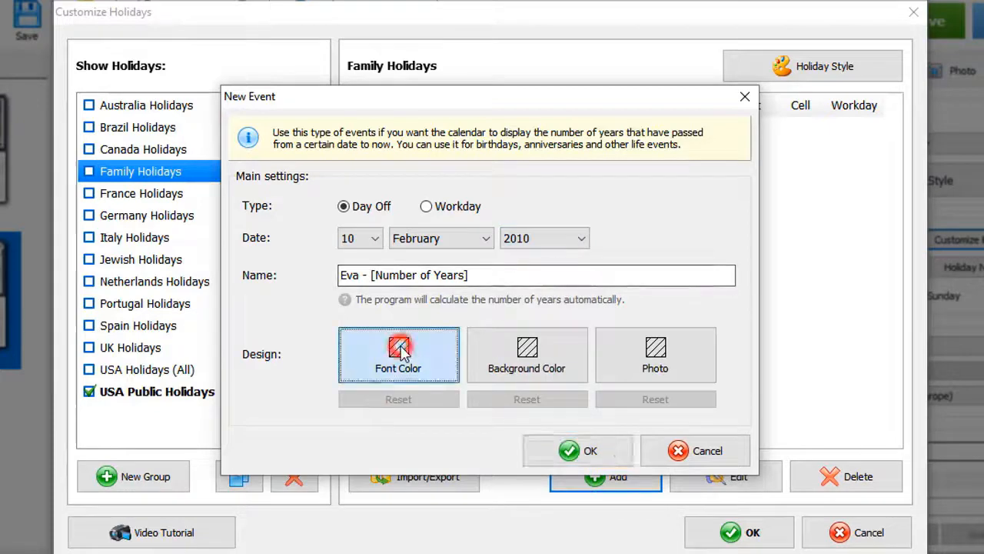
click(398, 354)
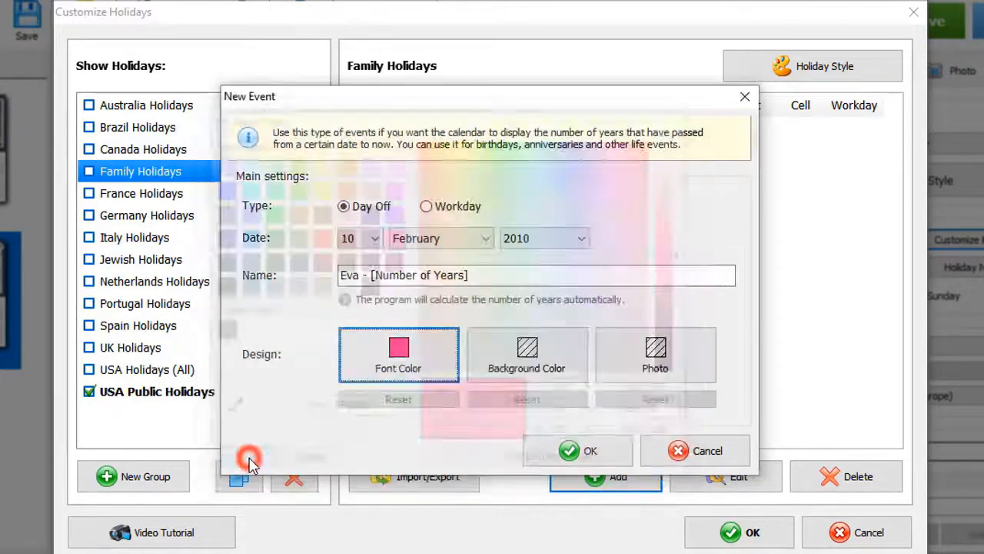
click(399, 356)
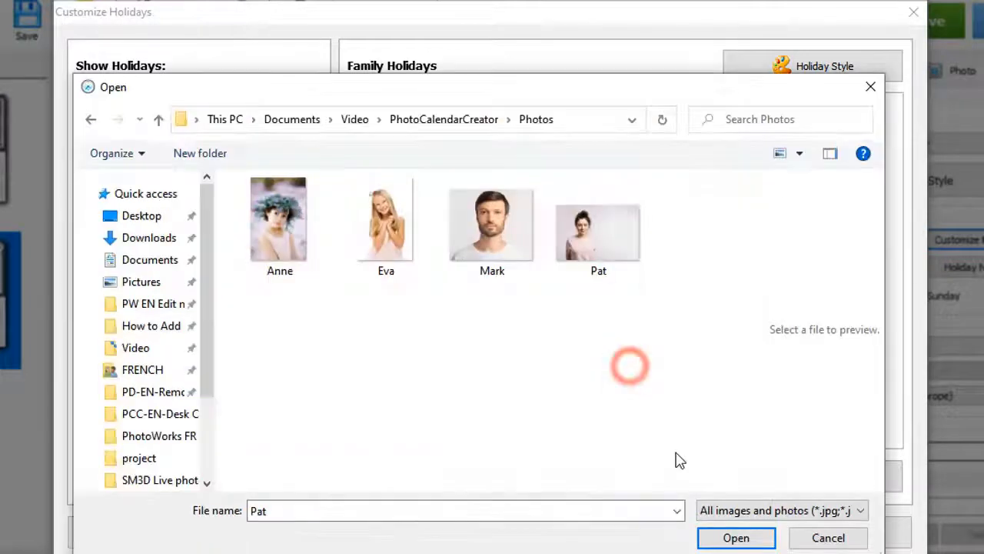
click(385, 223)
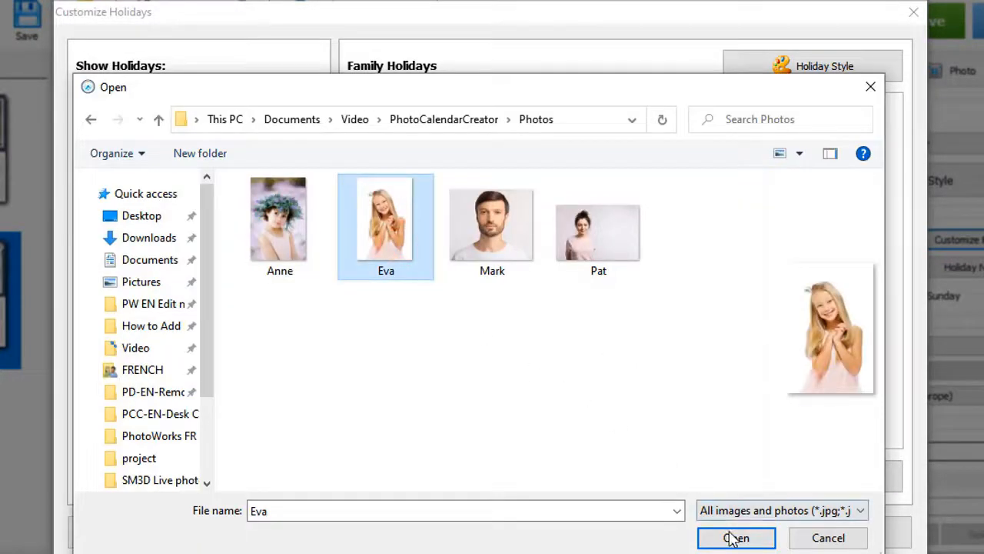
click(735, 538)
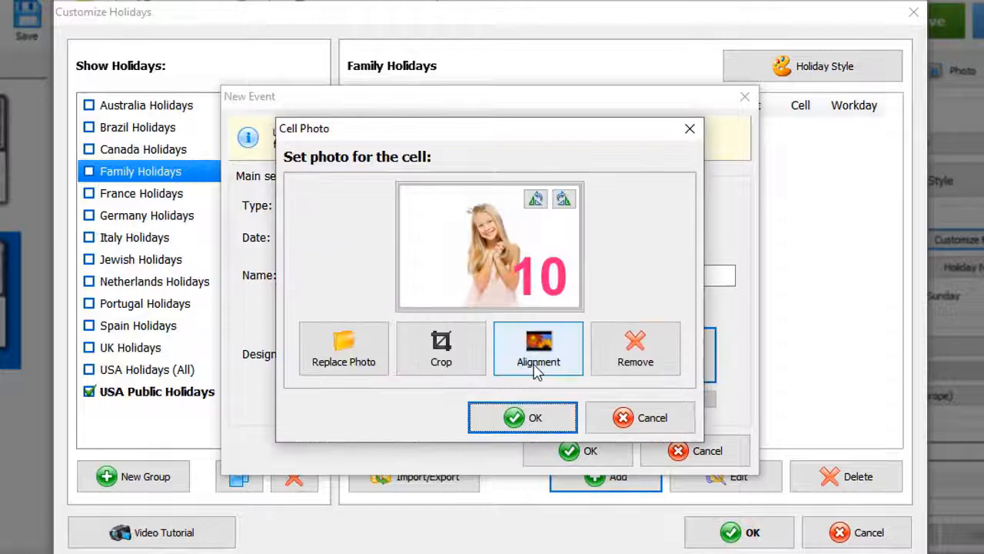
click(538, 349)
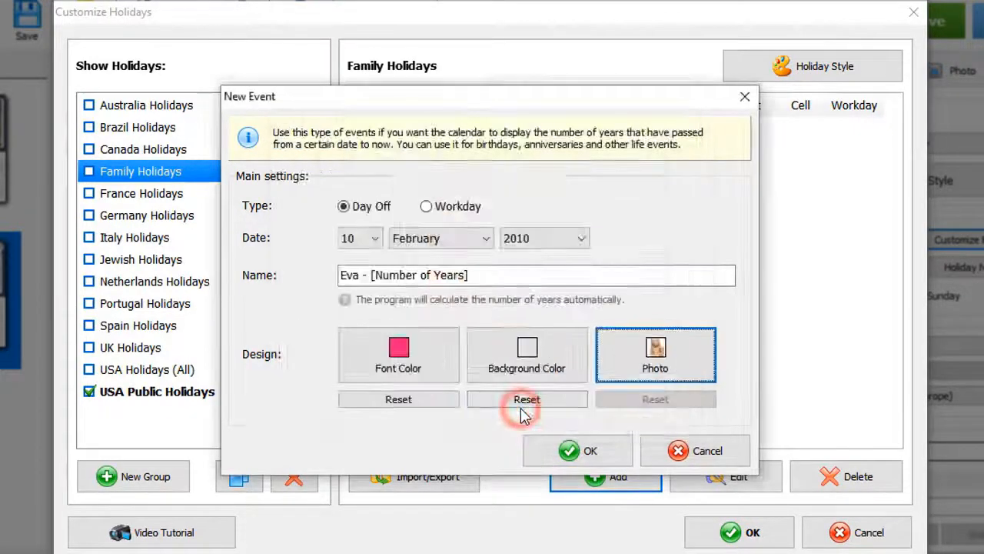
click(578, 450)
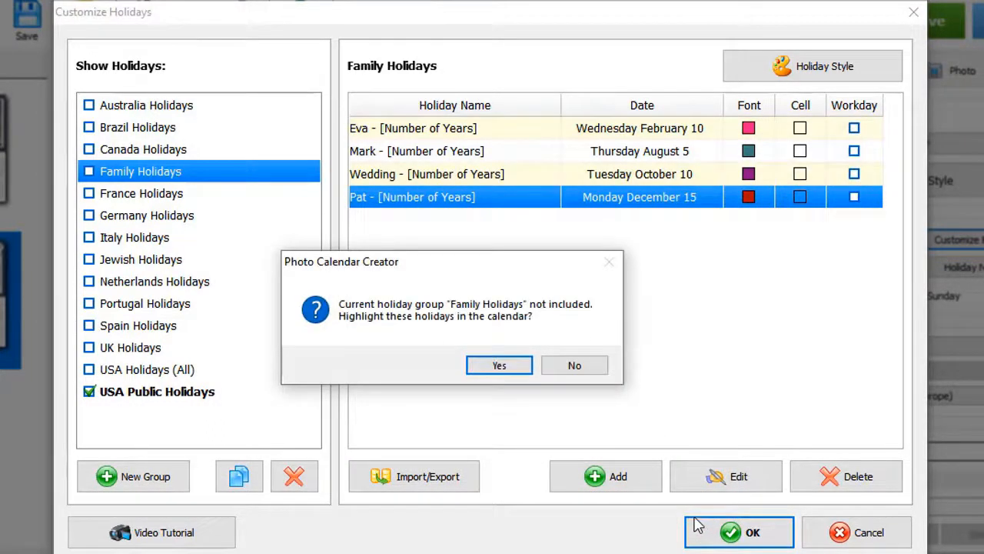
Step: Confirm highlighting Family Holidays on the calendar and apply the holiday changes
click(498, 364)
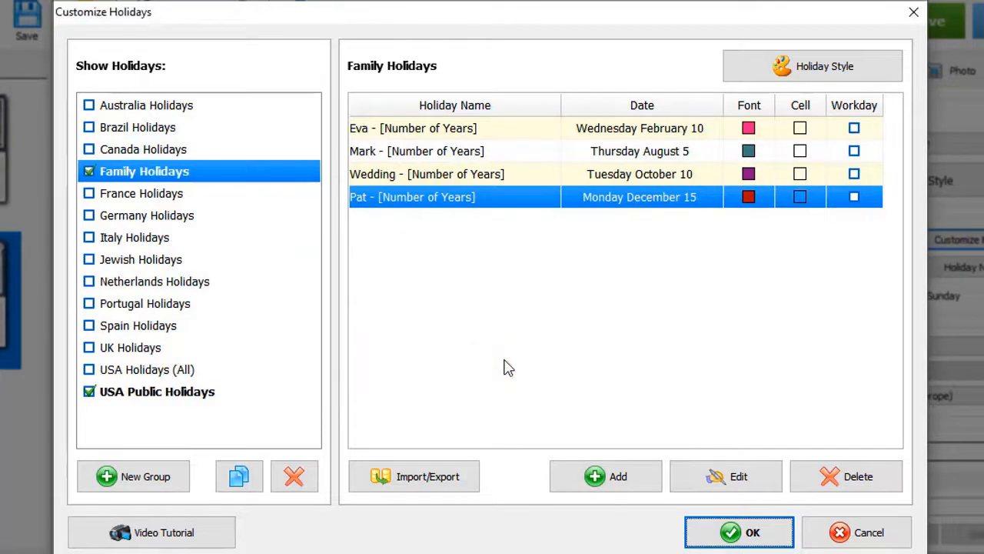
click(738, 532)
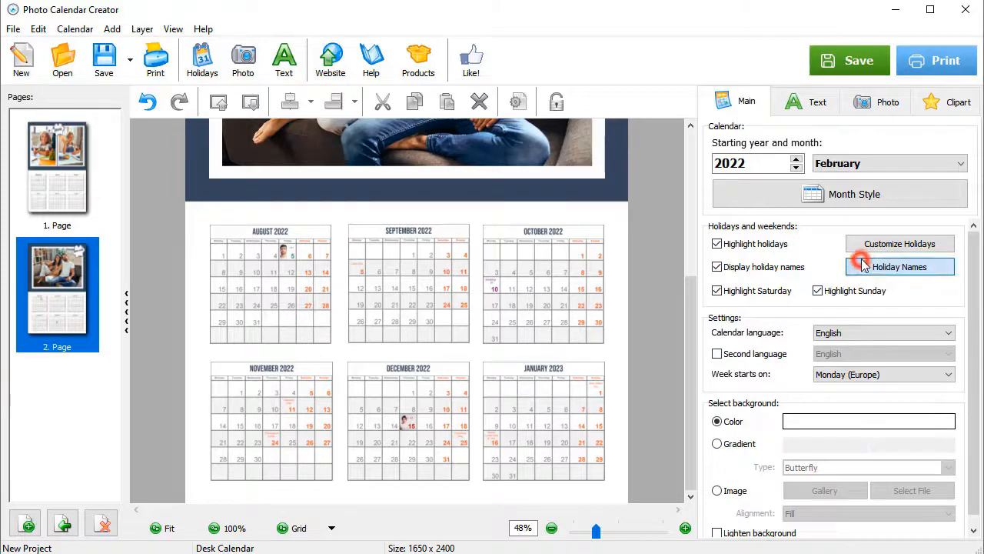
Step: Set holiday names to the top-right position in day cells and fit the whole page
click(899, 266)
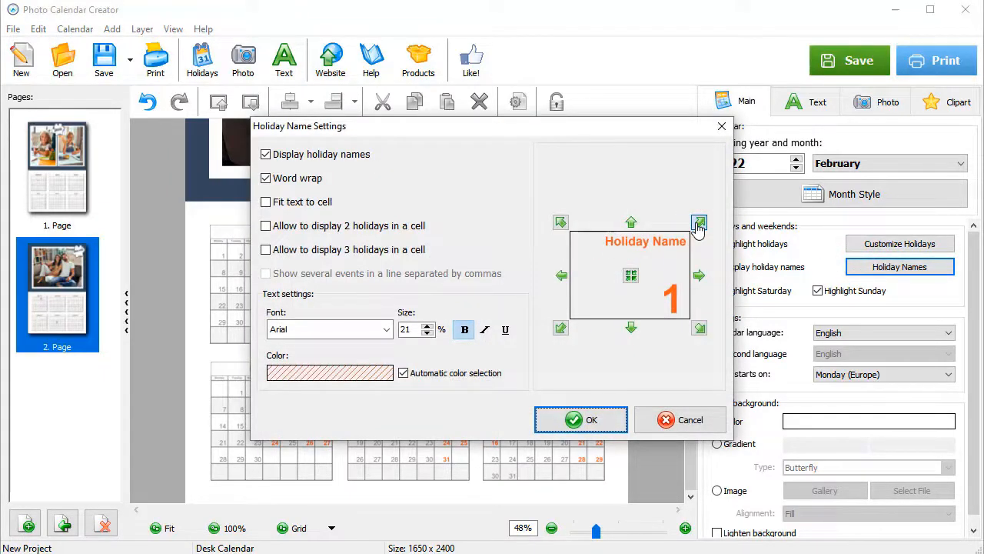
click(581, 419)
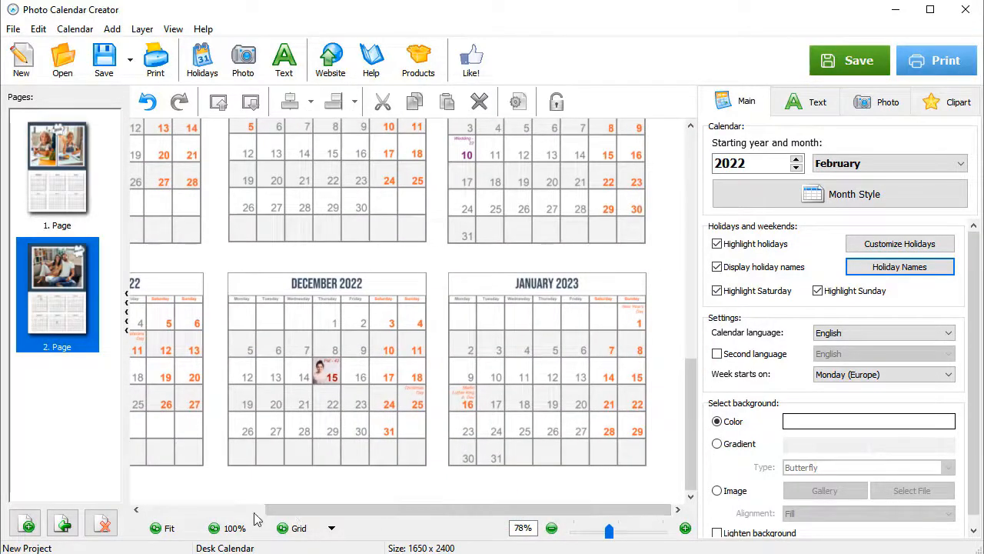
click(162, 528)
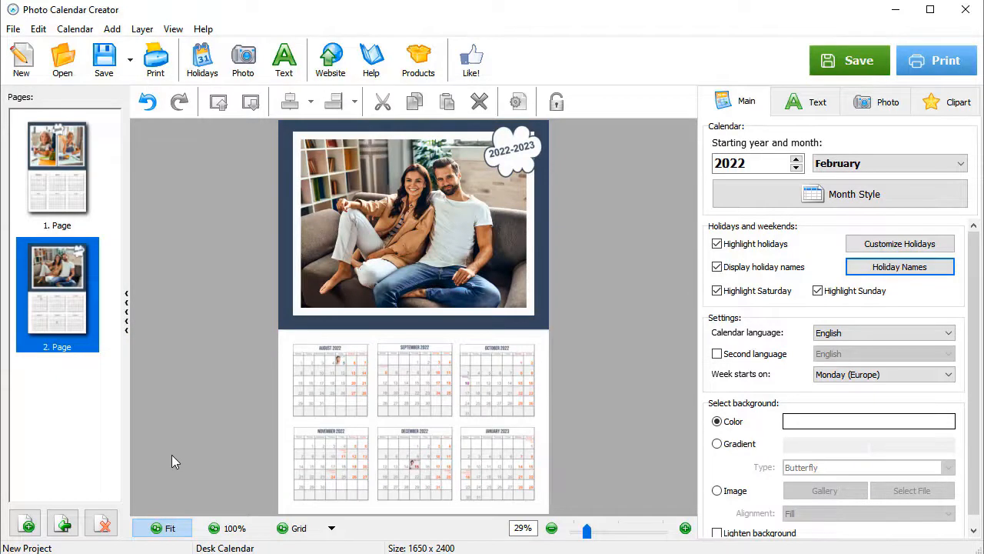